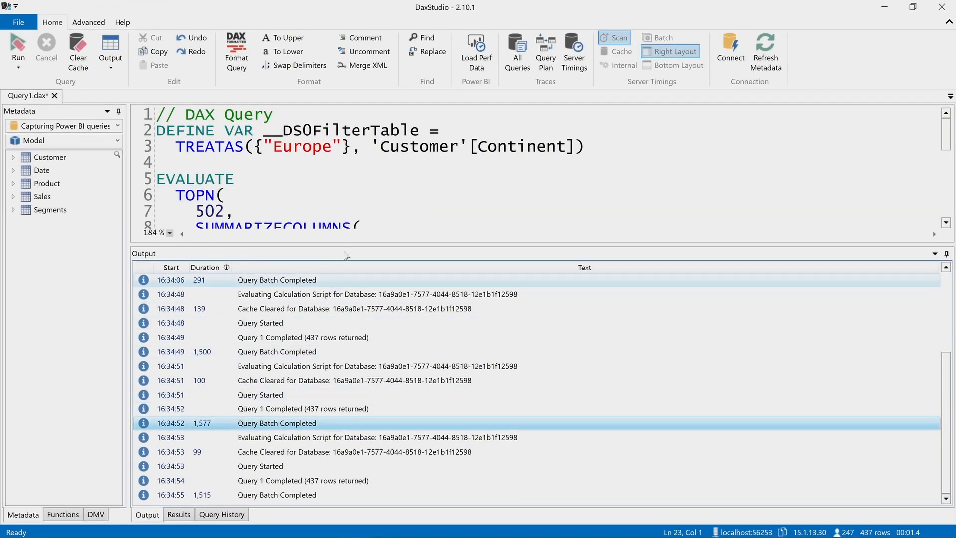
mouse_move(353, 238)
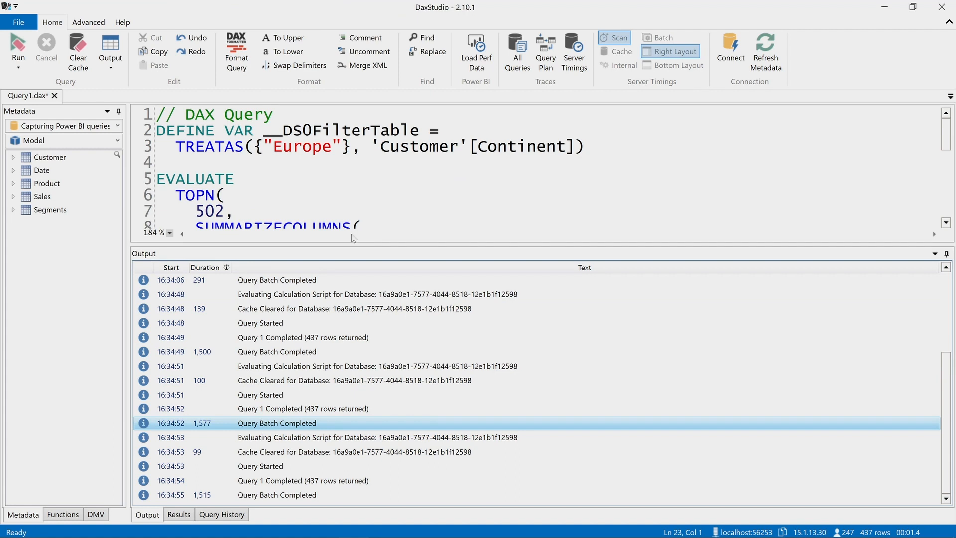
mouse_move(488, 4)
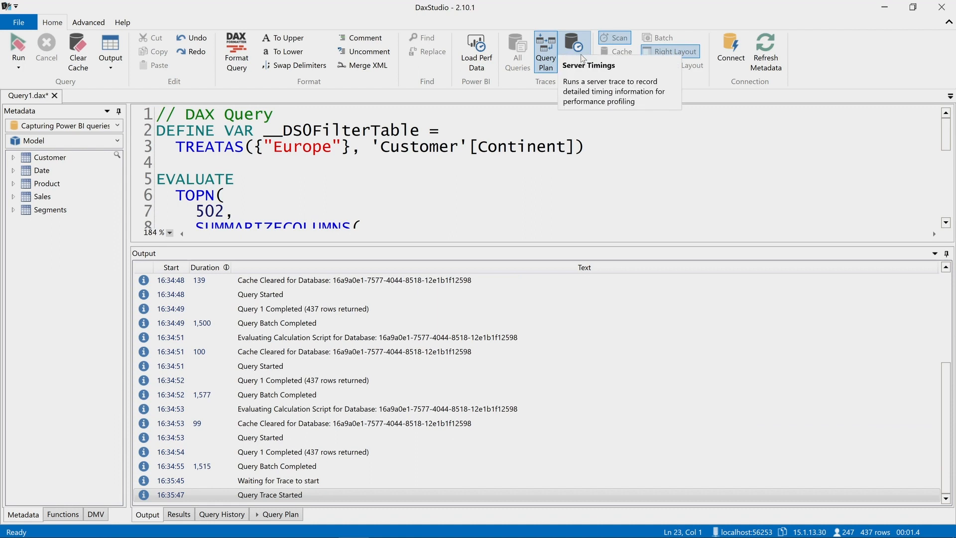
Enable the Server Timings trace alongside the running Query Plan trace
click(574, 51)
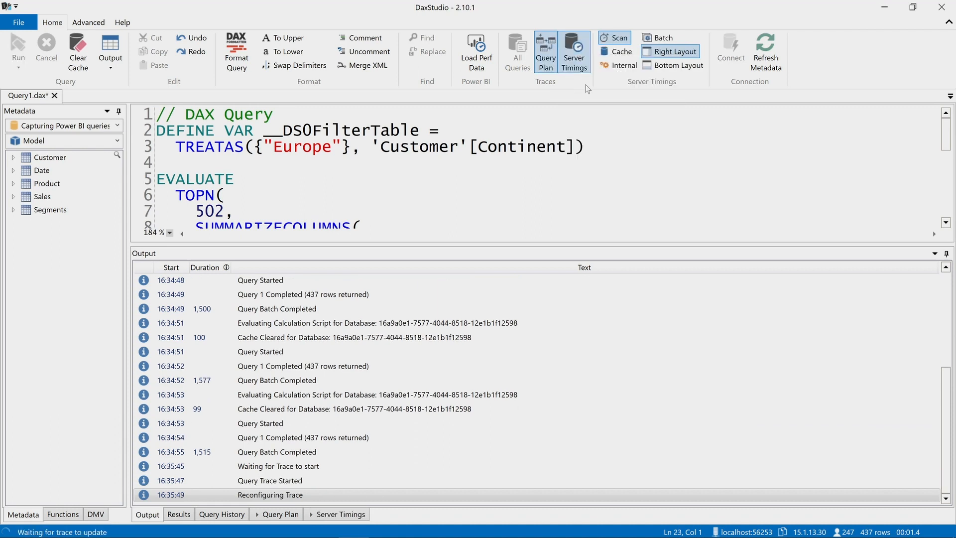